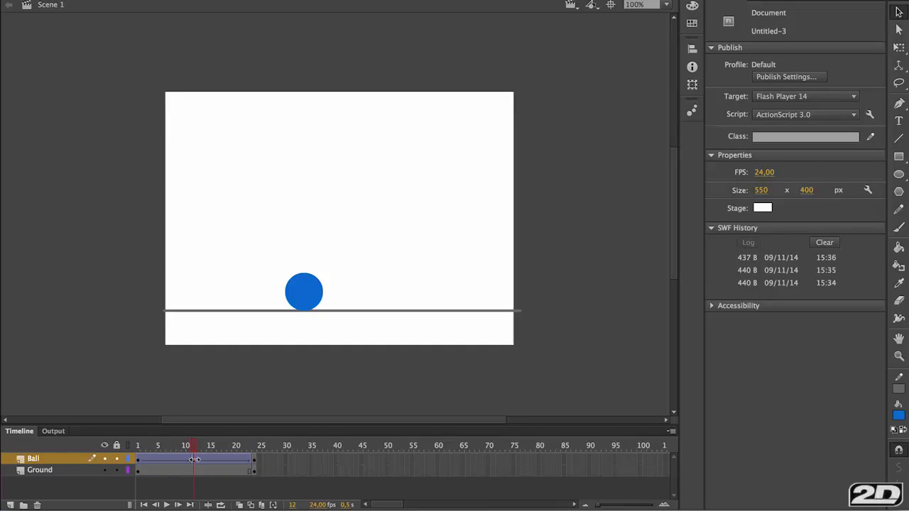
# Step: Insert Ball layer keyframes on the frame before ground contact and at contact
pyautogui.click(192, 460)
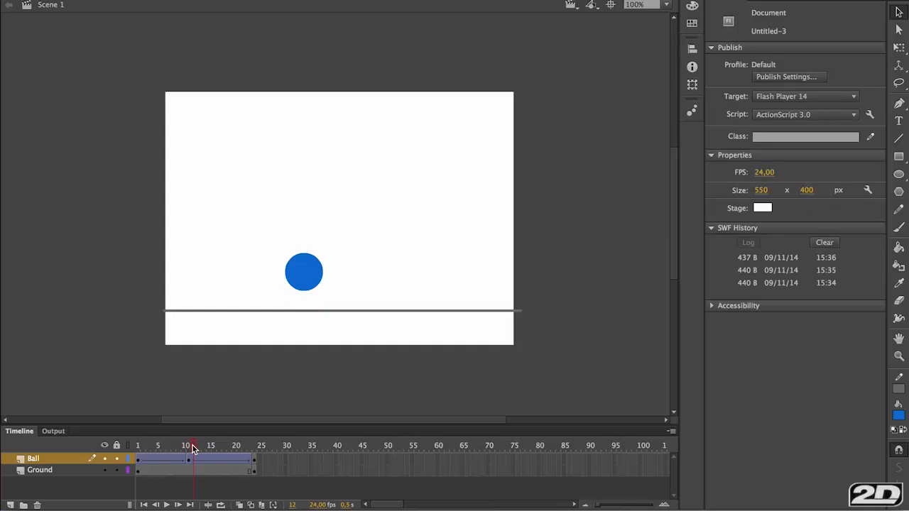
pyautogui.moveTo(193, 464)
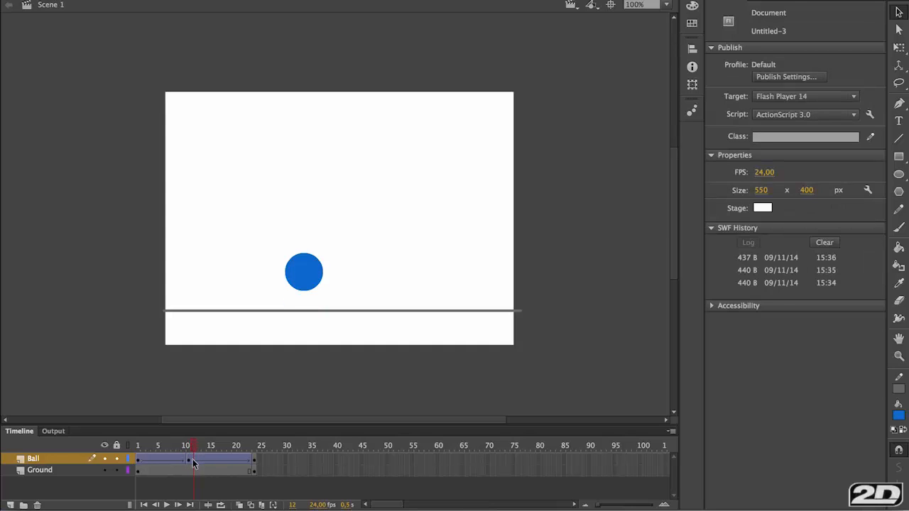
pyautogui.click(192, 462)
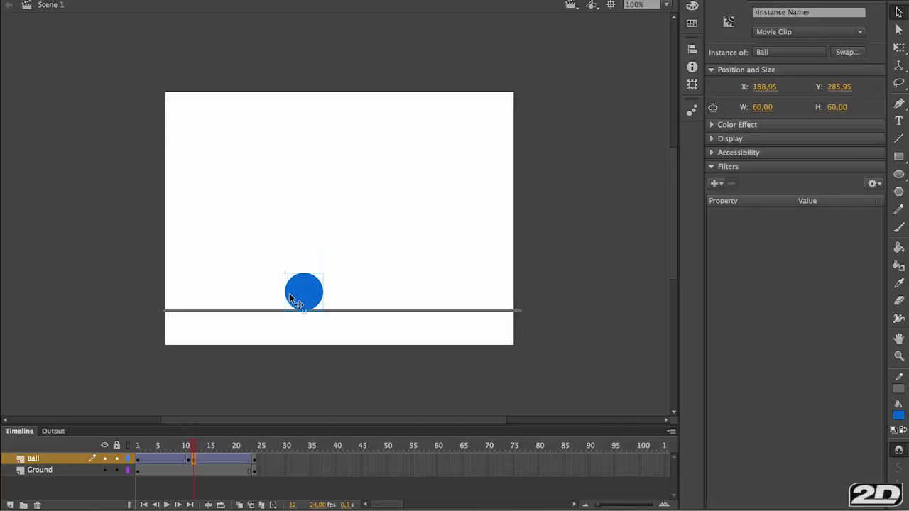
pyautogui.moveTo(903, 55)
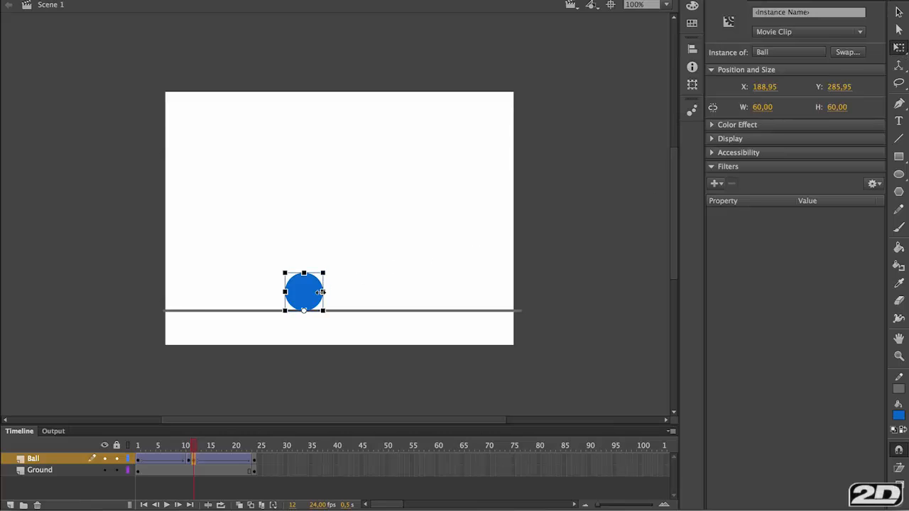
# Step: Widen and flatten the ball onto the ground line at the contact keyframe
pyautogui.moveTo(324, 292); pyautogui.dragTo(331, 292)
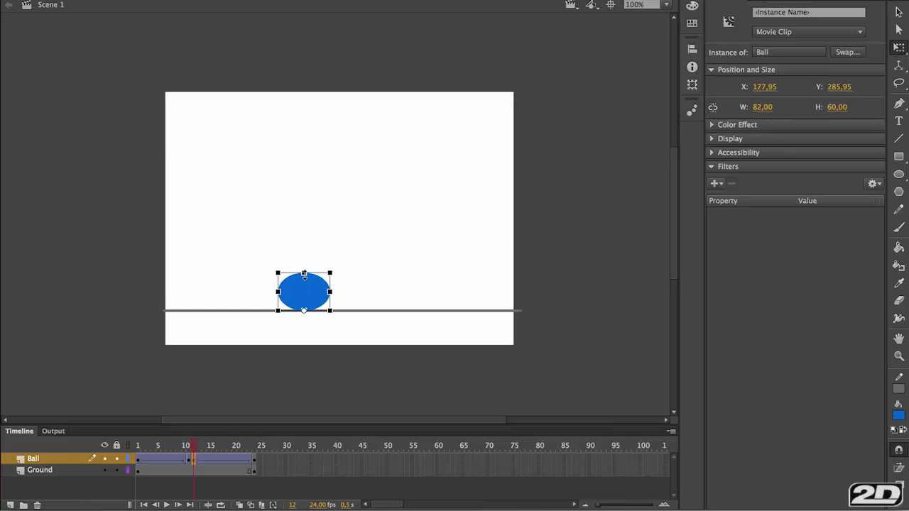
pyautogui.moveTo(303, 273); pyautogui.dragTo(304, 285)
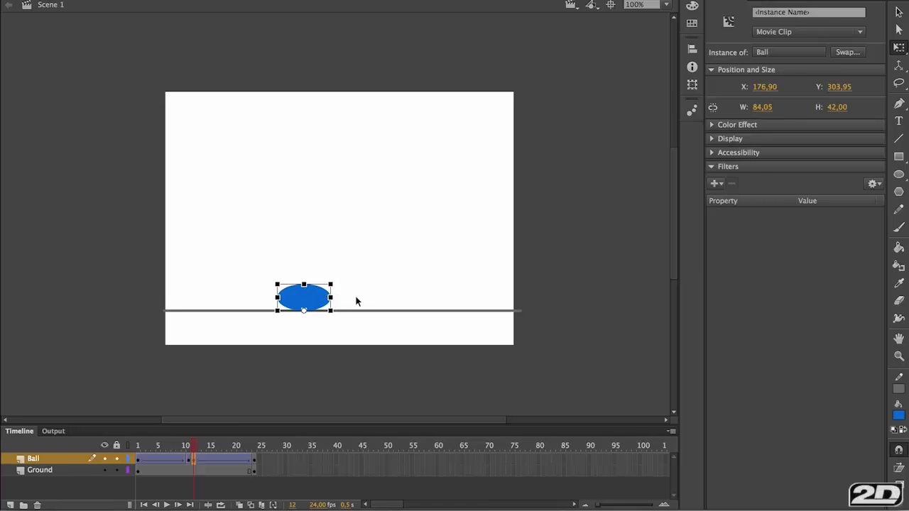
pyautogui.click(190, 465)
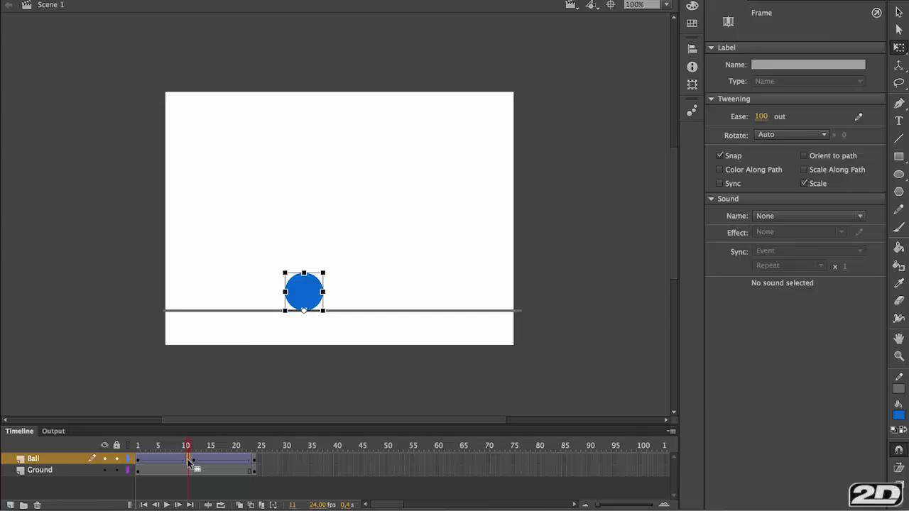
# Step: Keyframe the frame after contact and stretch the ball into a tall narrow oval on the ground
pyautogui.click(192, 445)
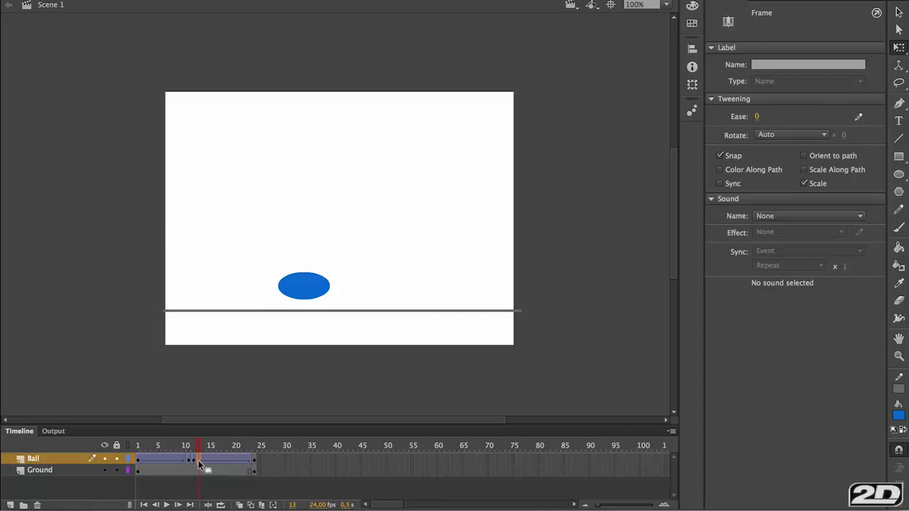
pyautogui.click(304, 285)
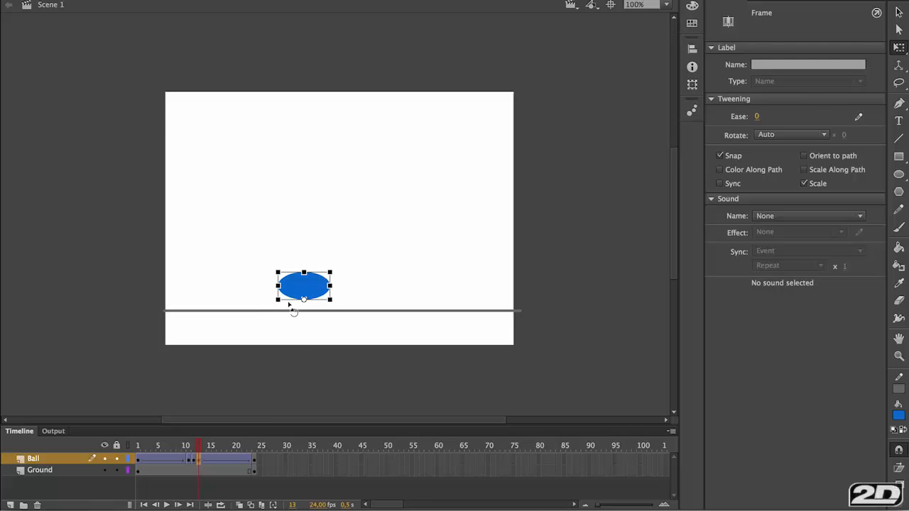
pyautogui.click(303, 285)
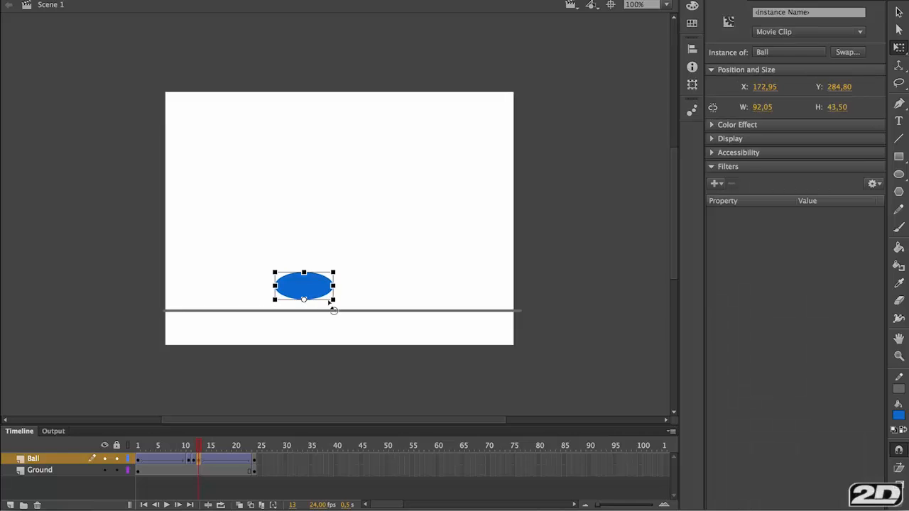
pyautogui.moveTo(303, 284); pyautogui.dragTo(303, 291)
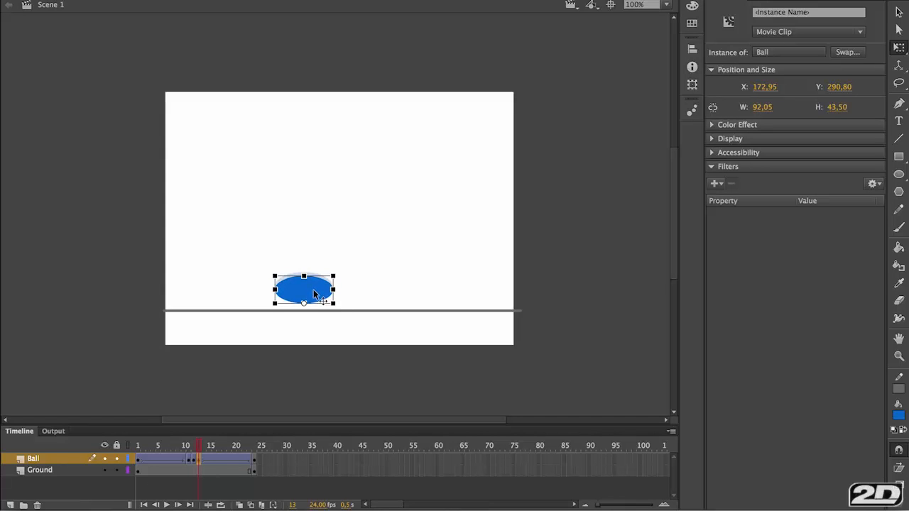
pyautogui.moveTo(312, 288); pyautogui.dragTo(304, 297)
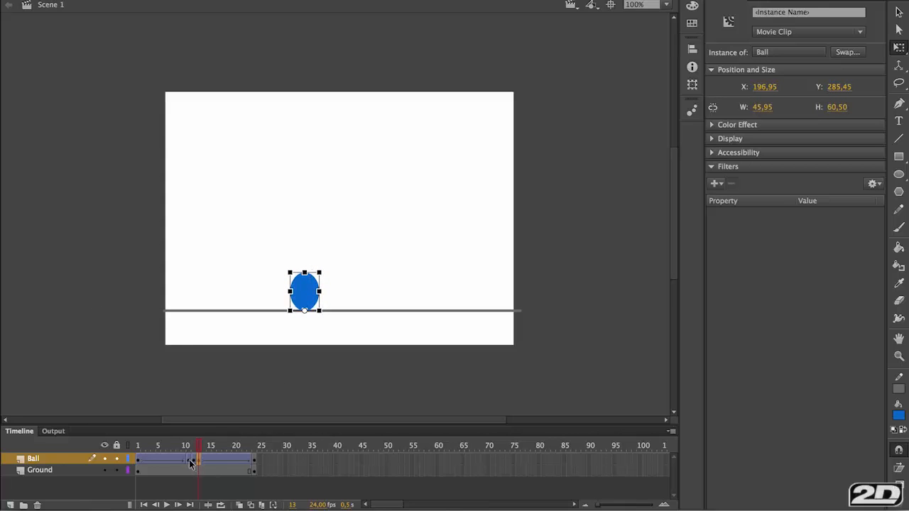
pyautogui.click(195, 458)
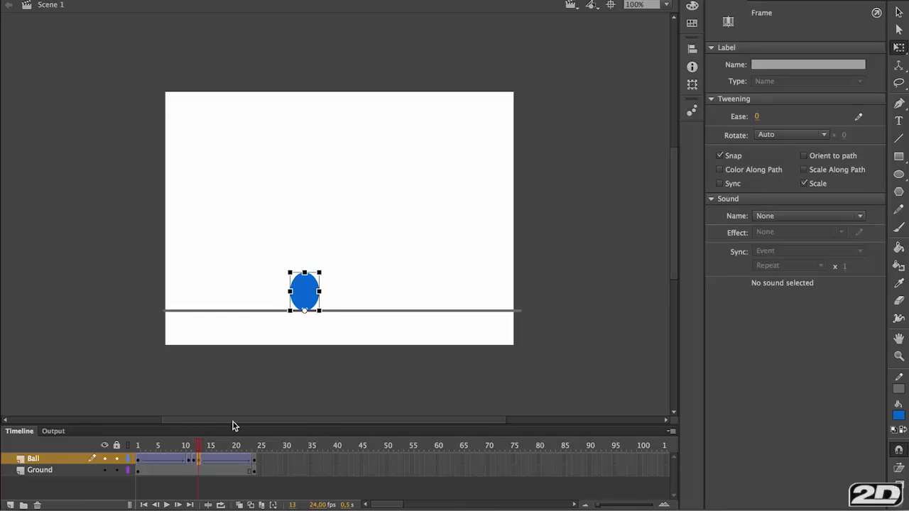
pyautogui.click(303, 291)
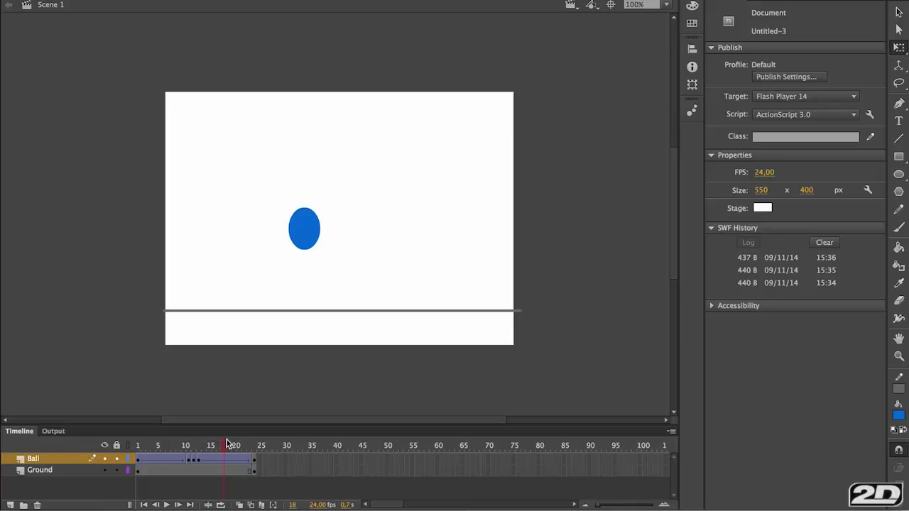
# Step: From the contact frame, turn on onion skinning and show the neighbouring frames as outlines
pyautogui.click(200, 445)
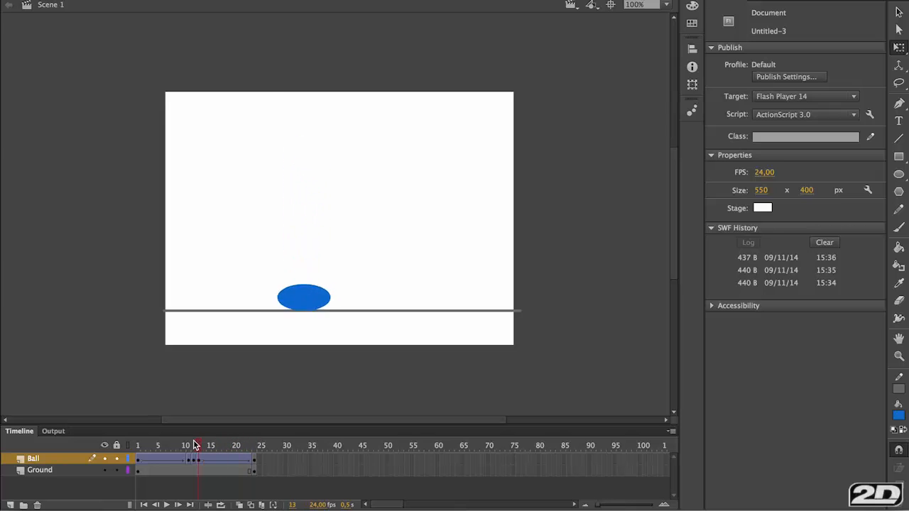
pyautogui.click(240, 504)
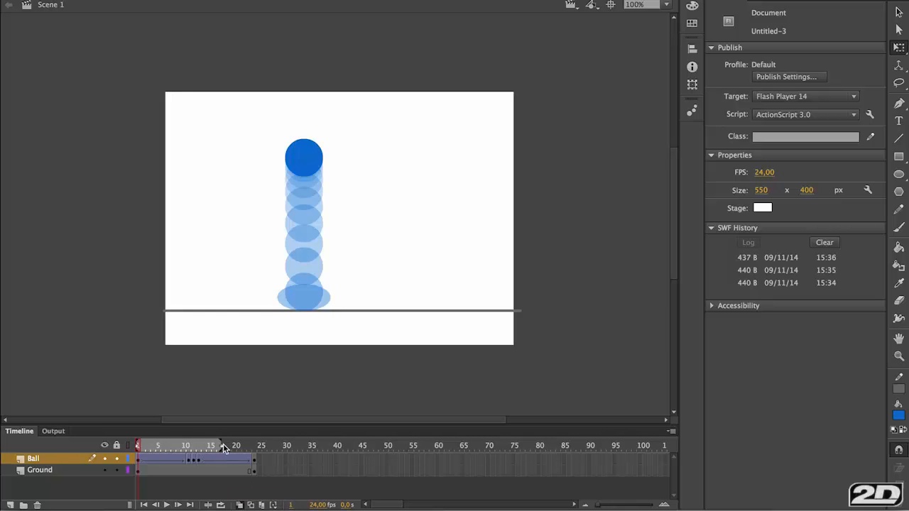
pyautogui.click(249, 504)
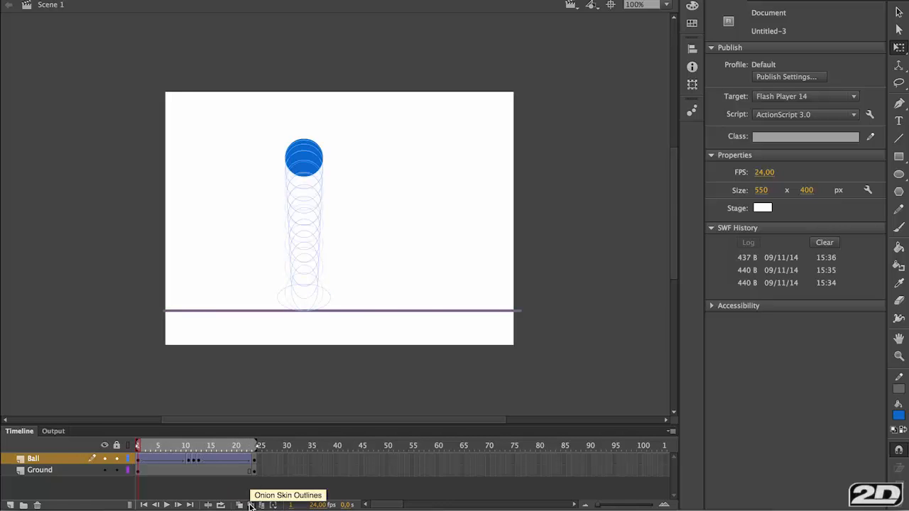